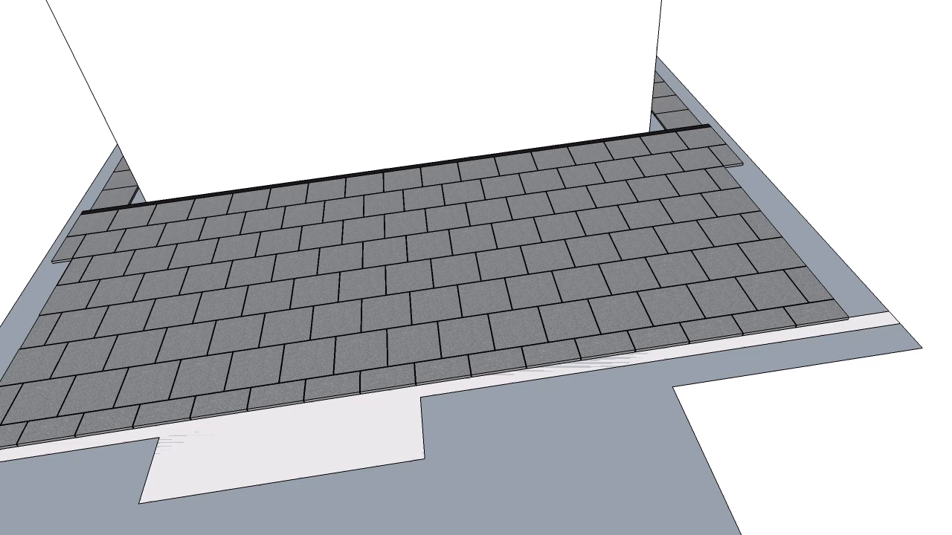
Orbit down beneath the eaves to view the grey shingle roof's edge and fascia.
left_click_drag(476, 268, 476, 111)
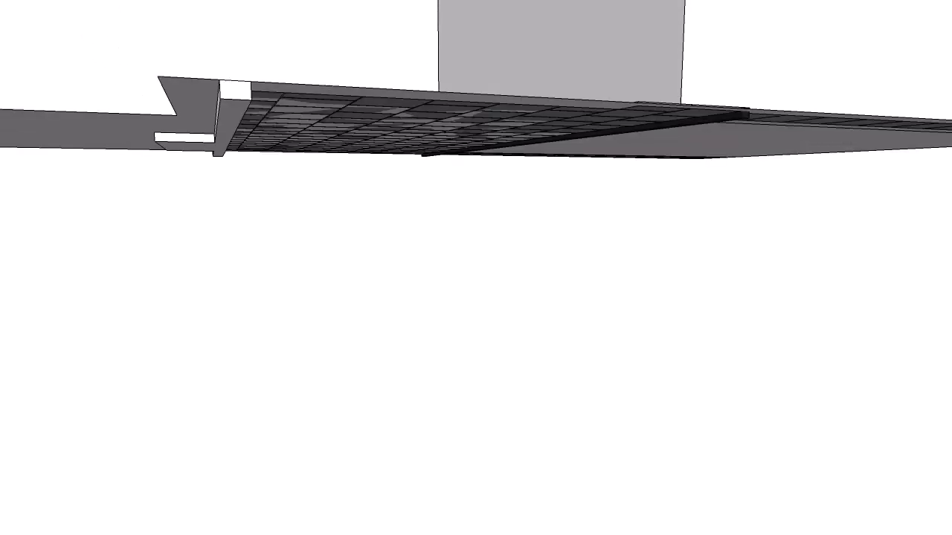